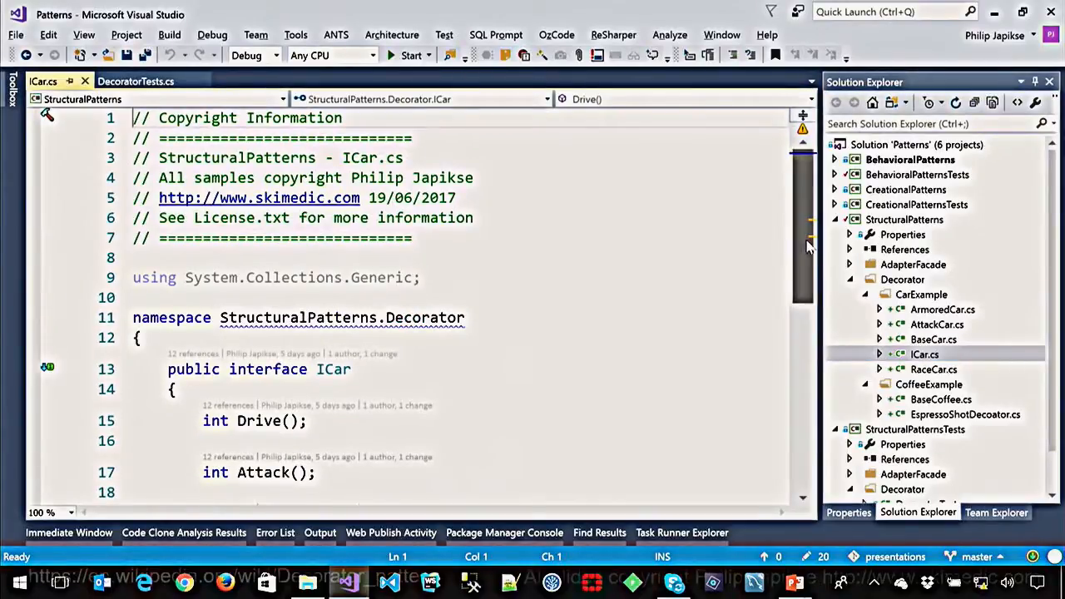
- Scroll through the ICar interface and AttackCar decorator code for review
scroll("down", 3)
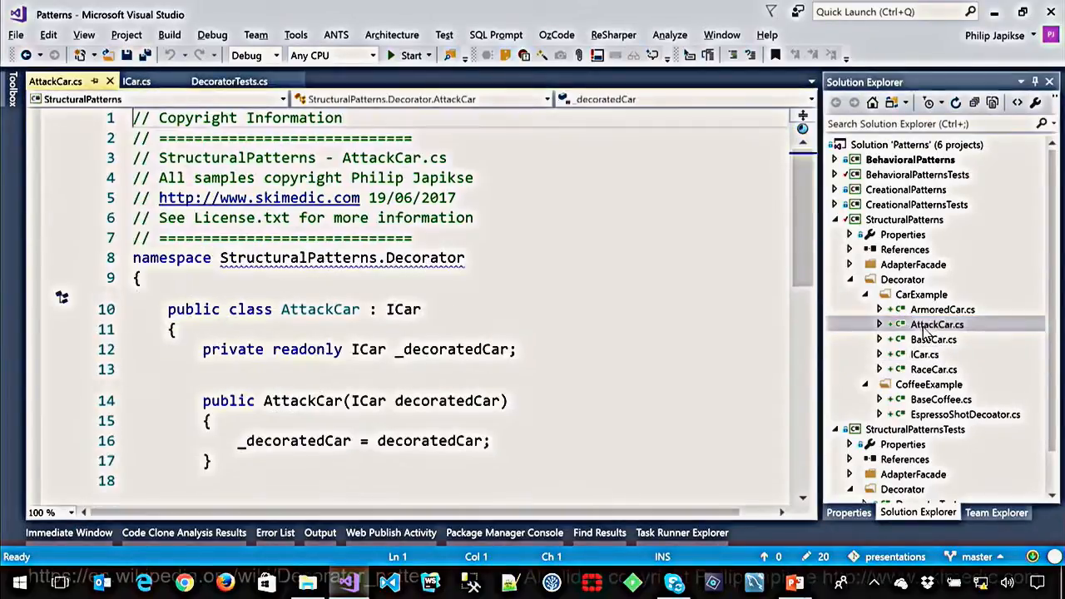
- Scroll AttackCar.cs to reveal its constructor and Drive, Attack, Defend overrides
scroll("down", 3)
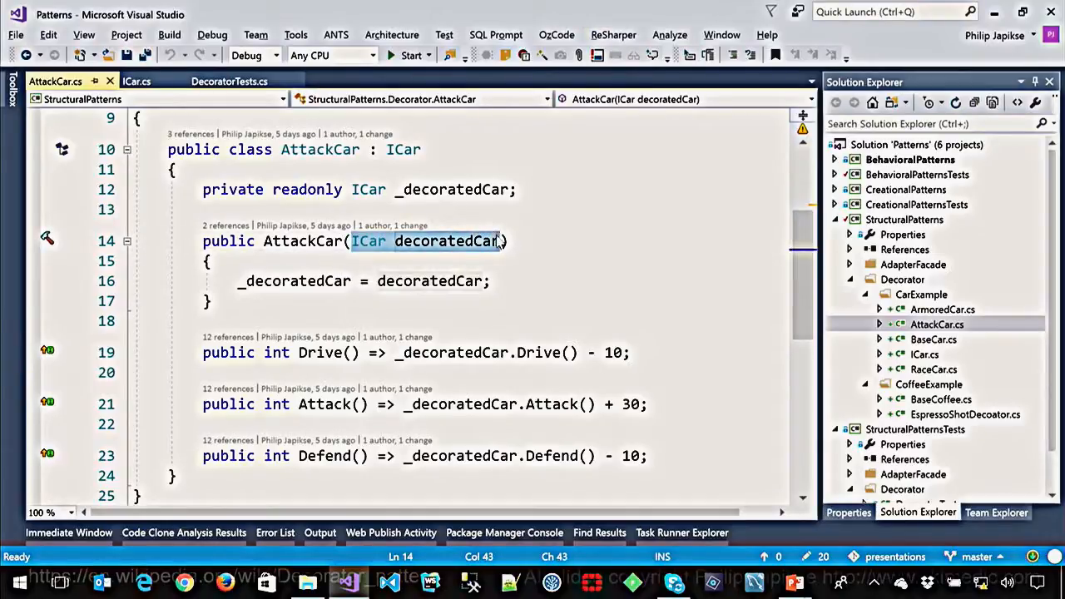
mouse_move(574, 248)
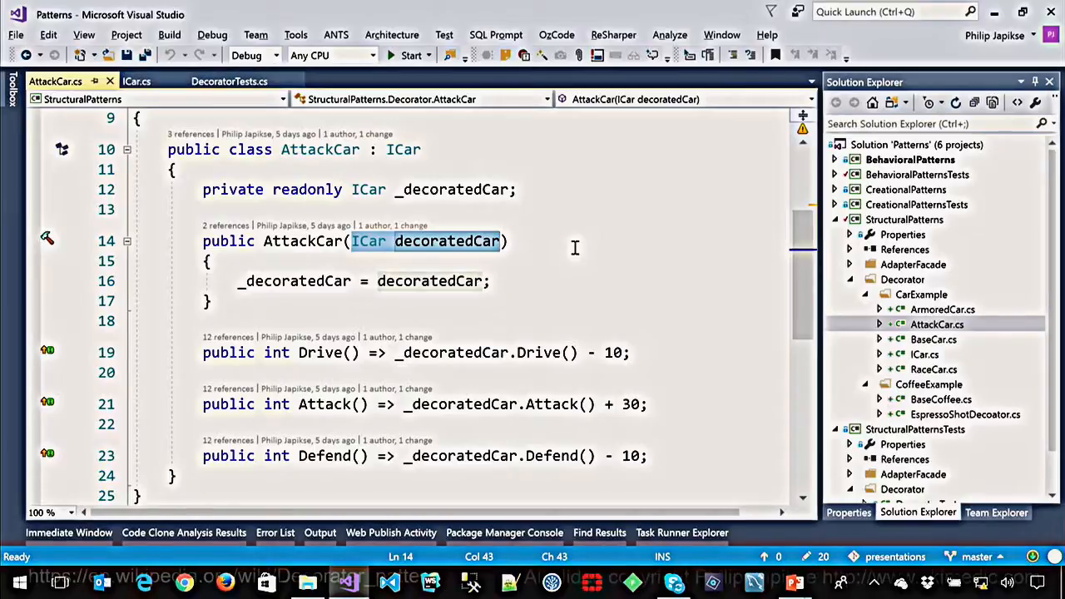
mouse_move(764, 253)
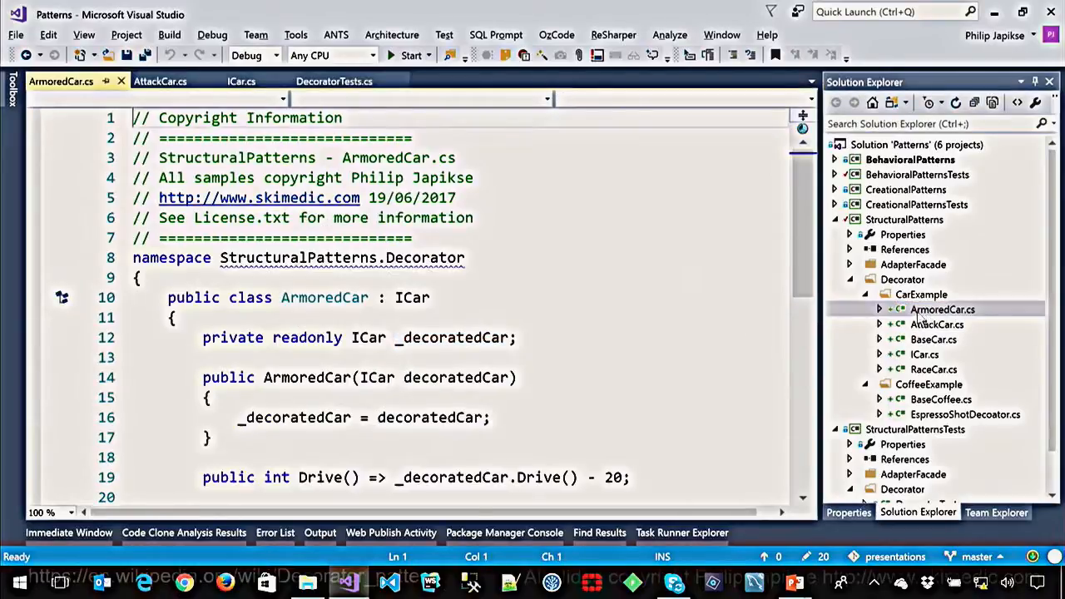
- Review ArmoredCar.cs and select the ArmoredCar constructor name
scroll("down", 3)
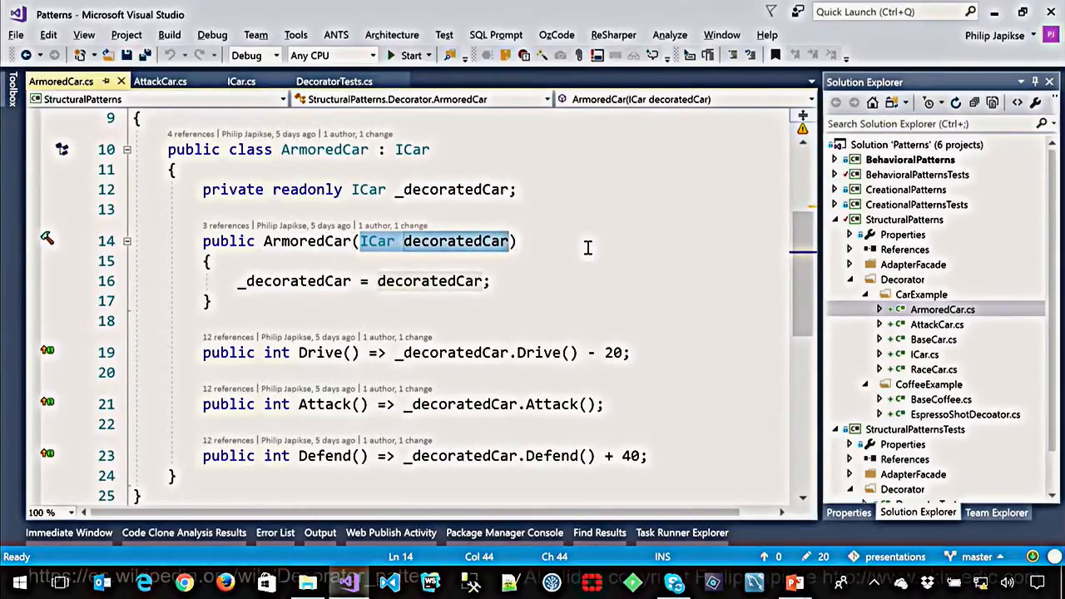
left_click(316, 241)
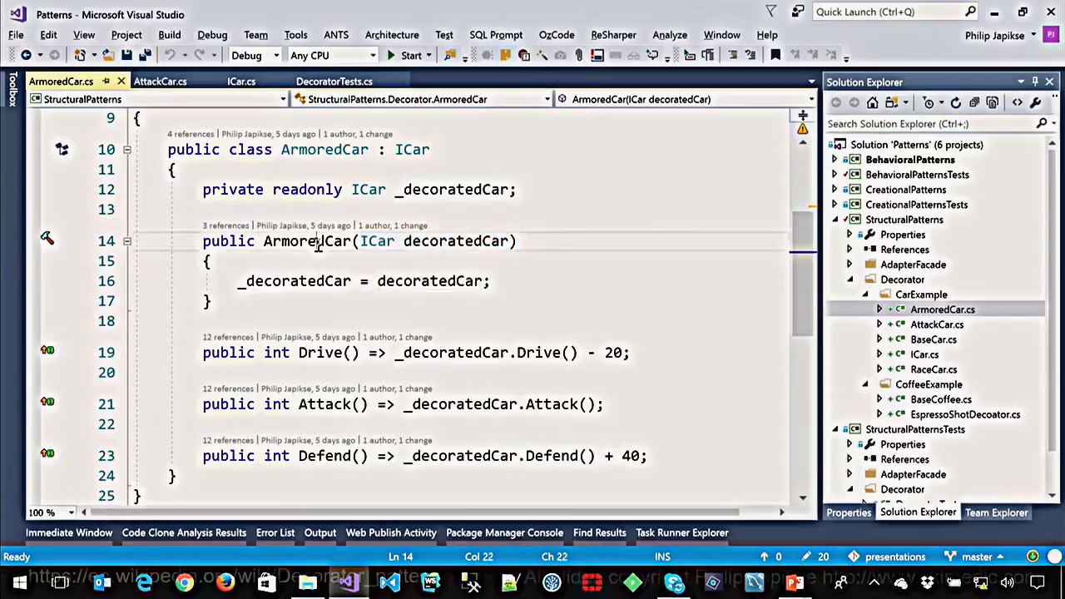
double_click(306, 239)
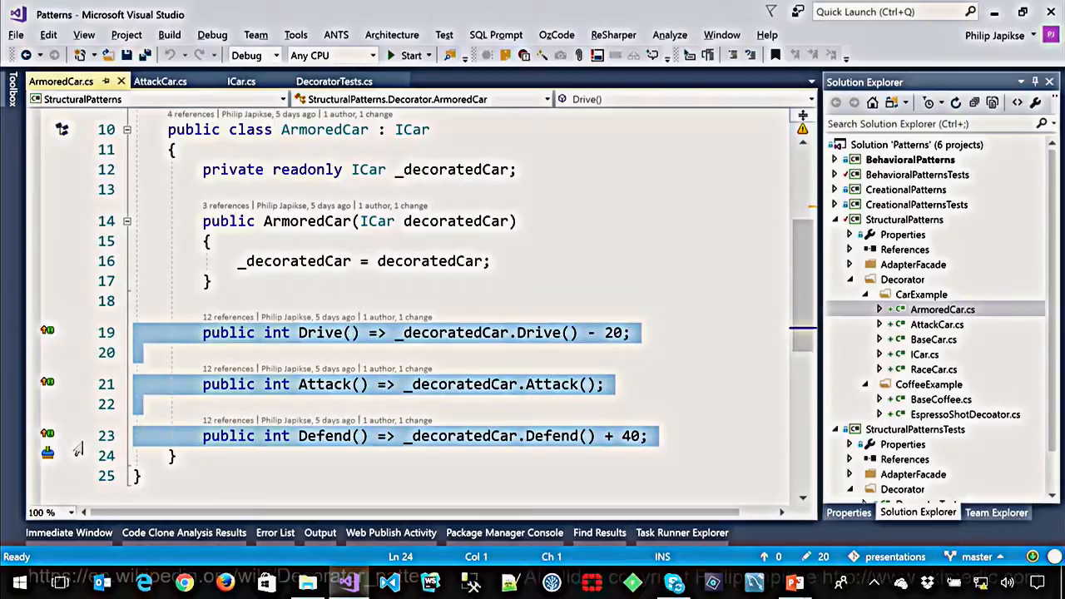
mouse_move(552, 303)
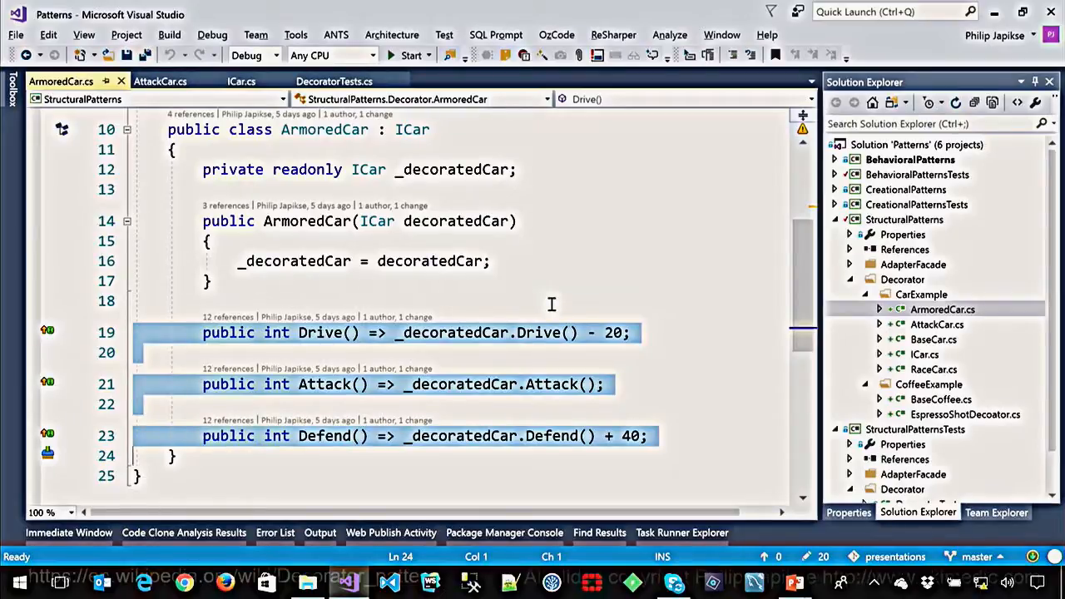
mouse_move(682, 310)
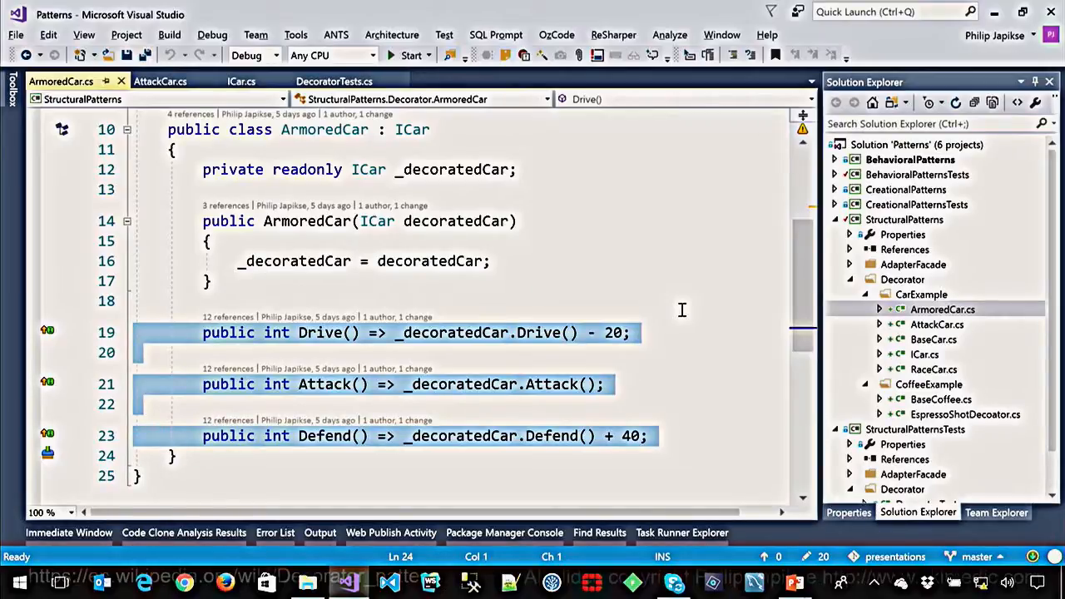
mouse_move(569, 348)
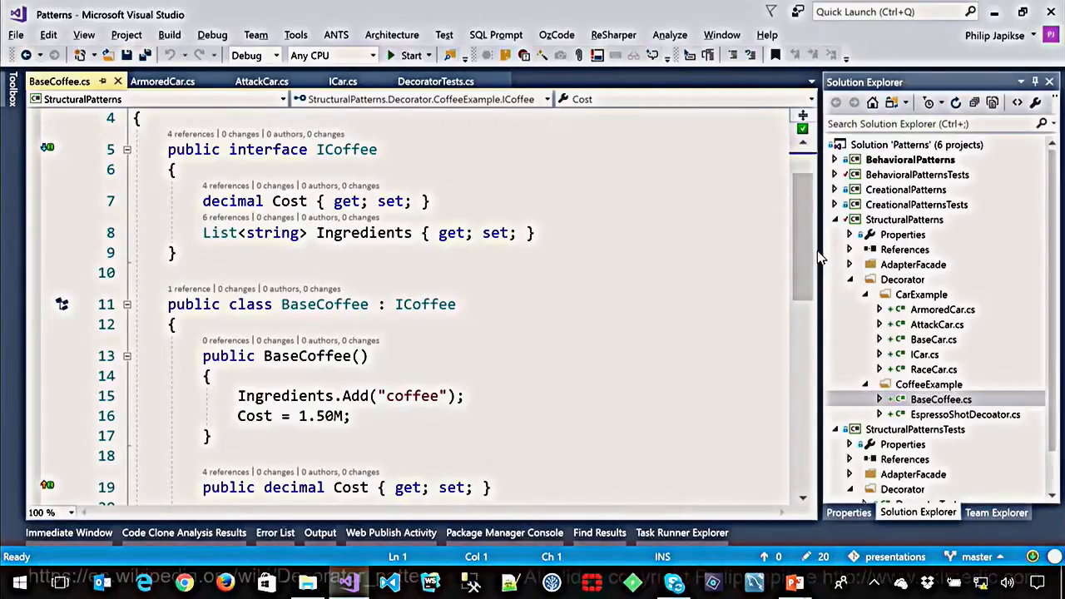
- Select the Ingredients.Add line in BaseCoffee, then open EspressoShotDecoator.cs from Solution Explorer
triple_click(291, 417)
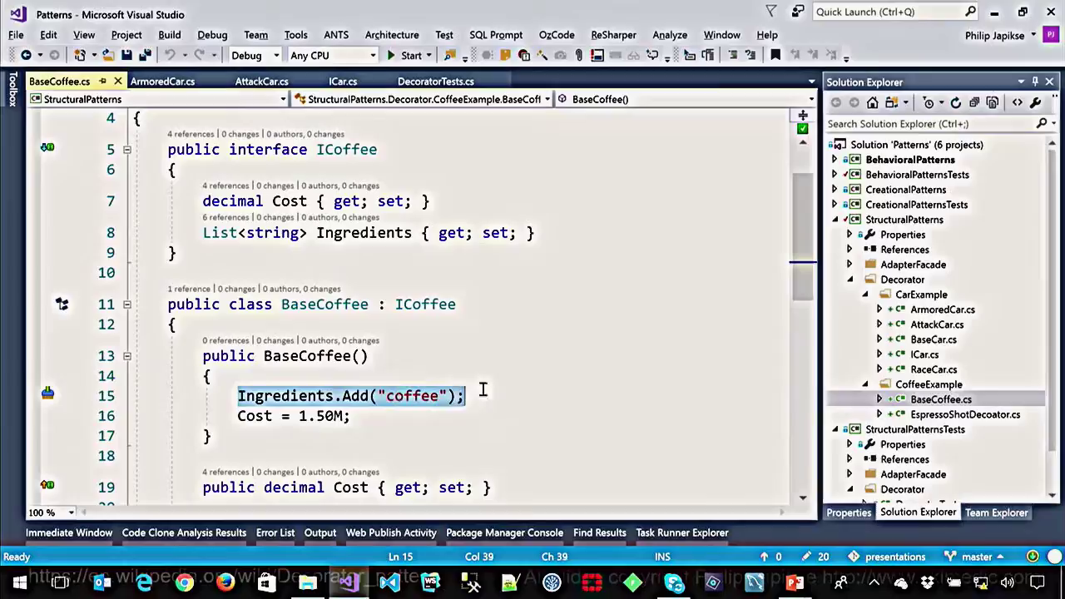
mouse_move(589, 386)
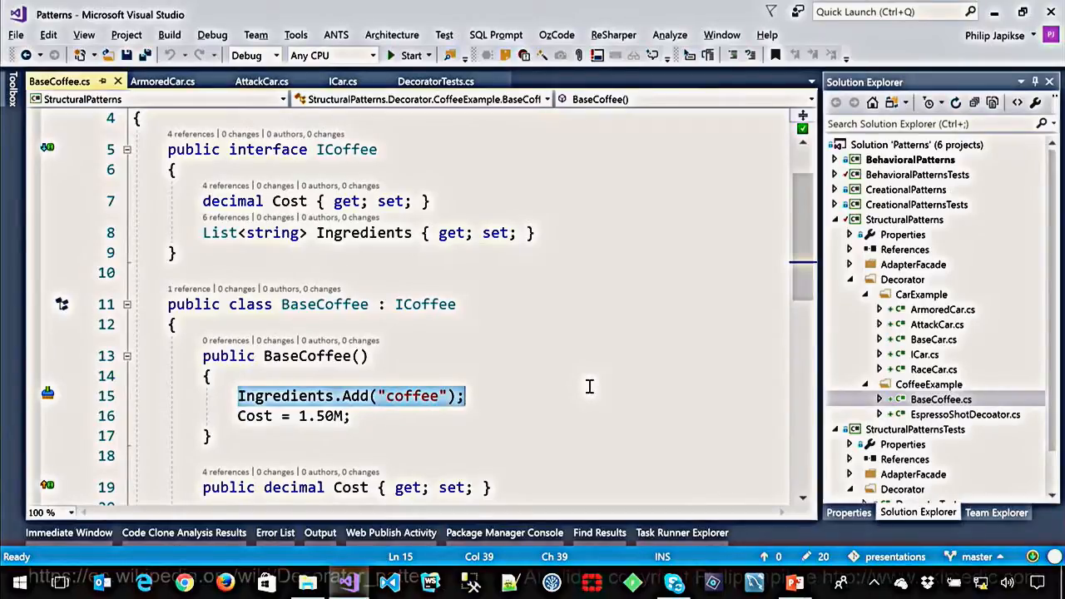
mouse_move(802, 247)
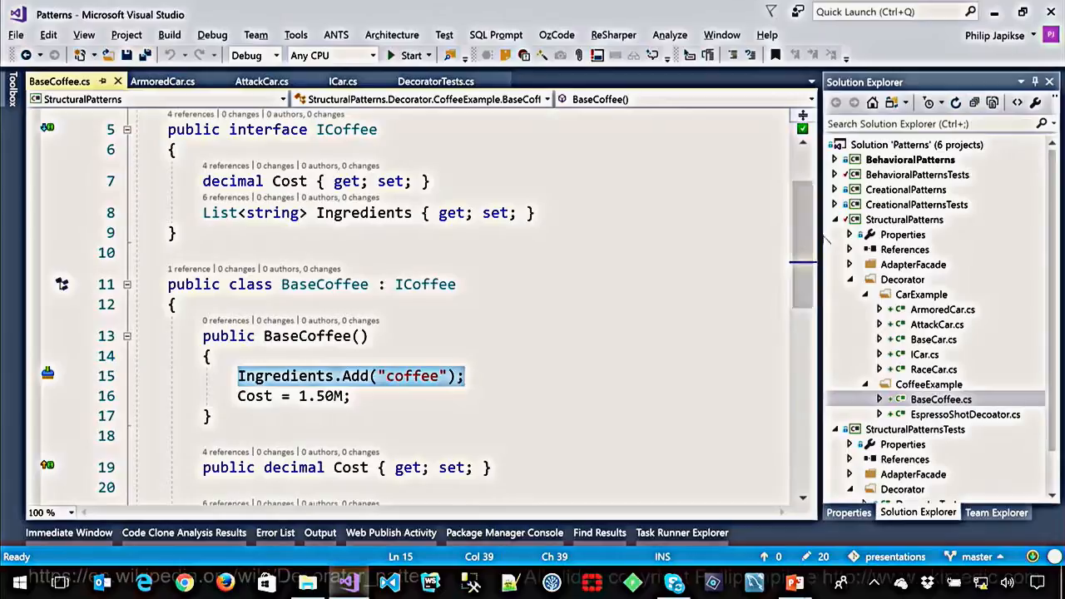
scroll("down", 3)
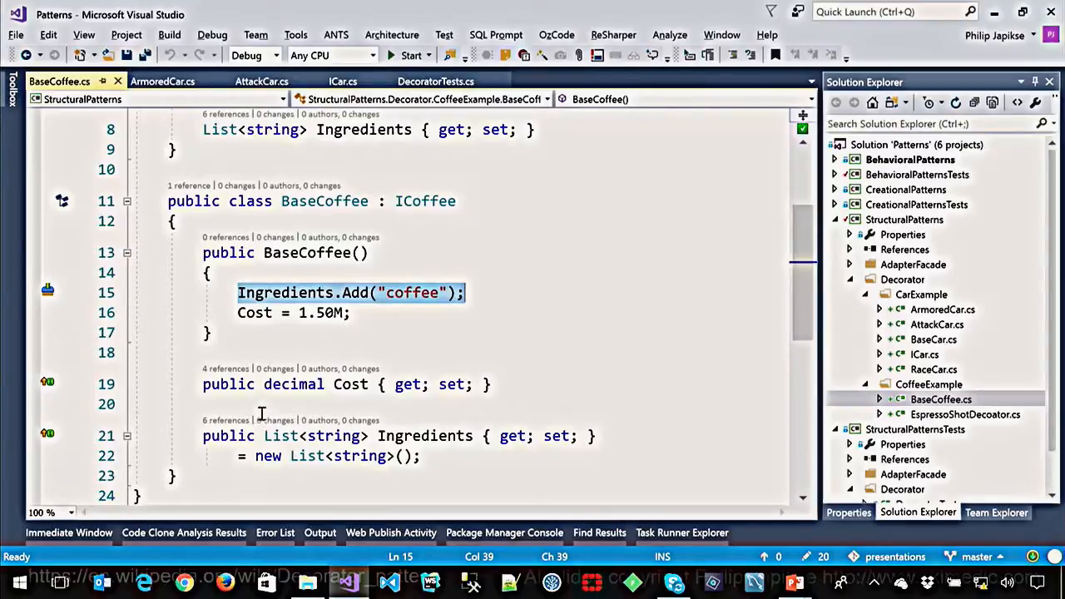
mouse_move(572, 339)
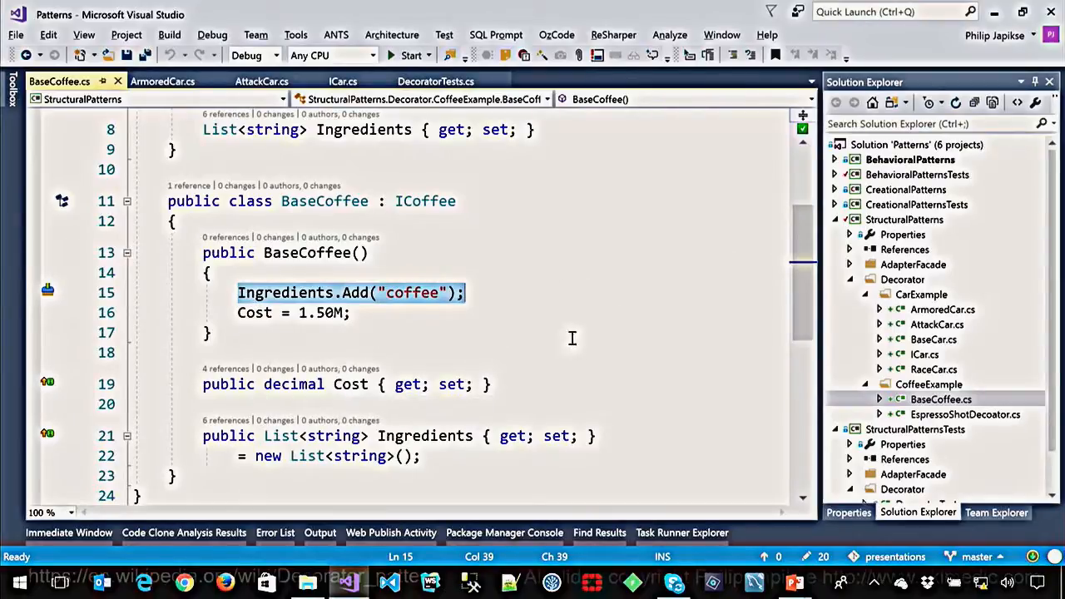
mouse_move(479, 319)
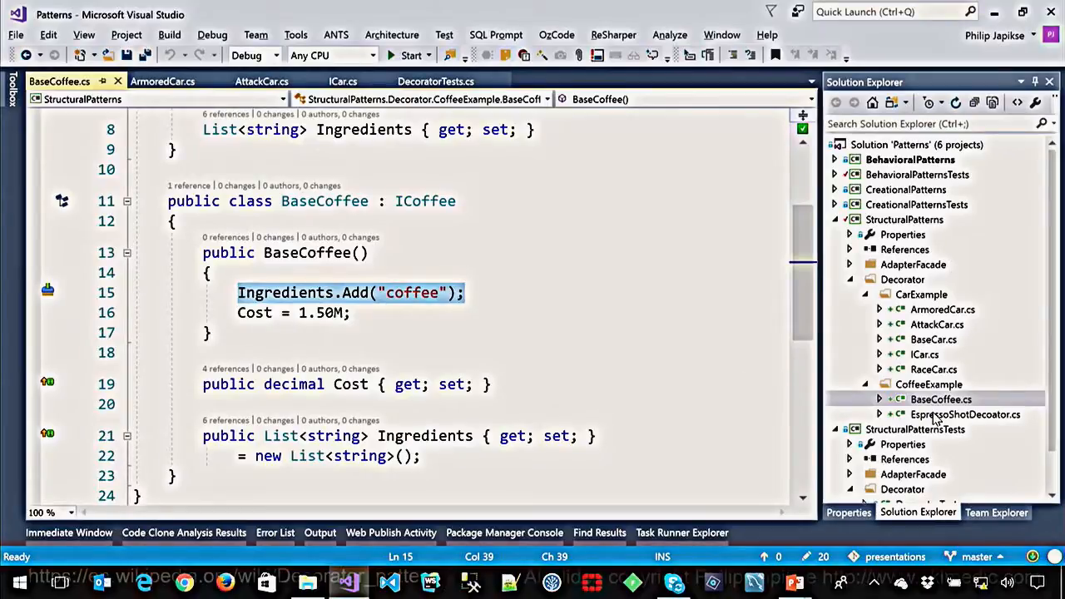
double_click(965, 414)
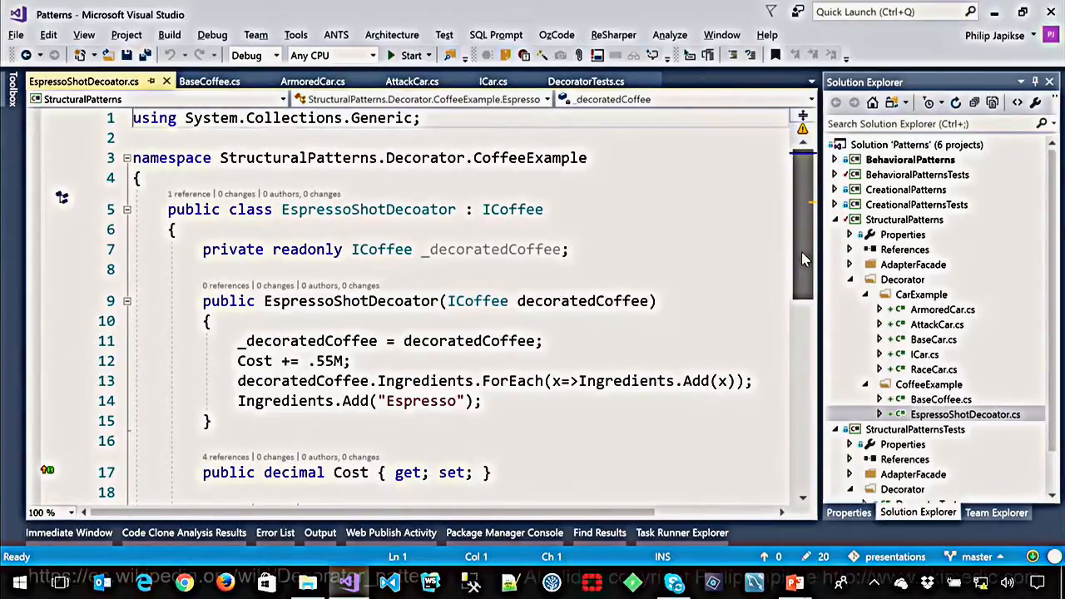
- Select the EspressoShotDecorator constructor name and focus the line copying the wrapped coffee's ingredients
scroll("down", 3)
type("r")
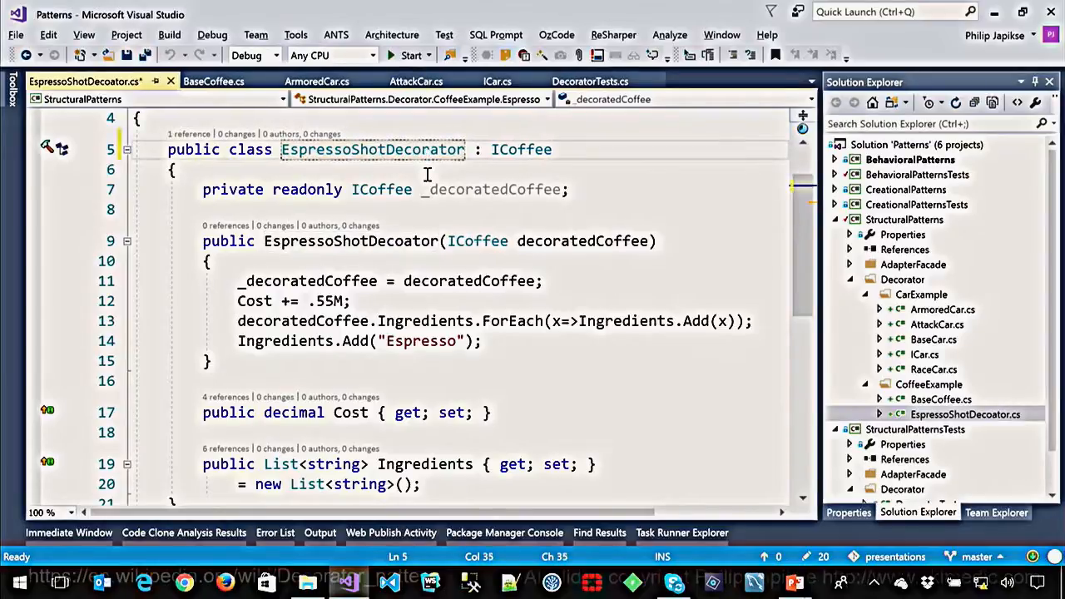
mouse_move(391, 240)
type("r")
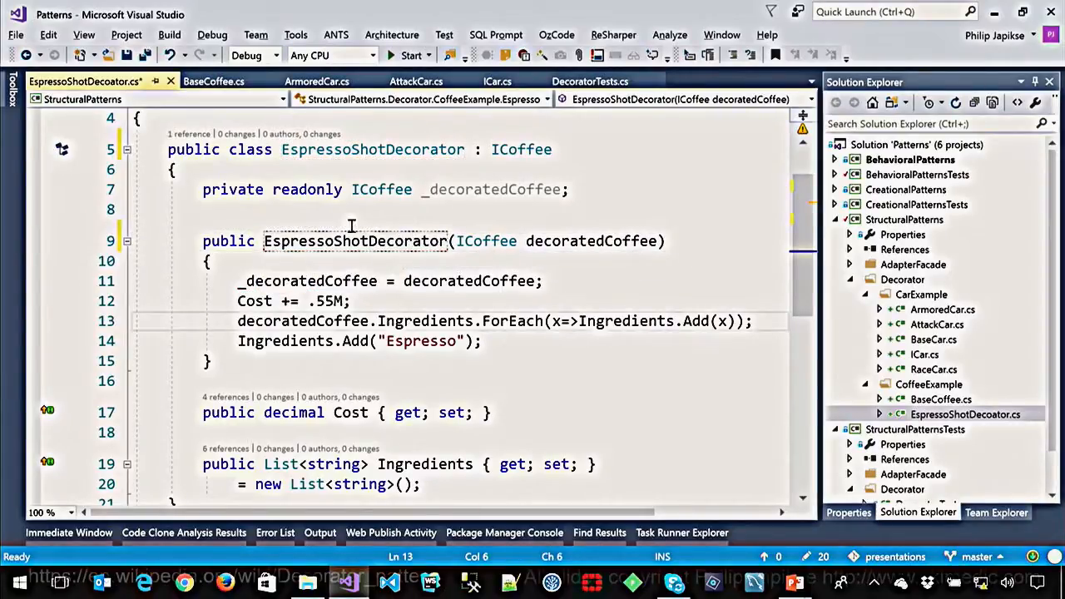
double_click(356, 240)
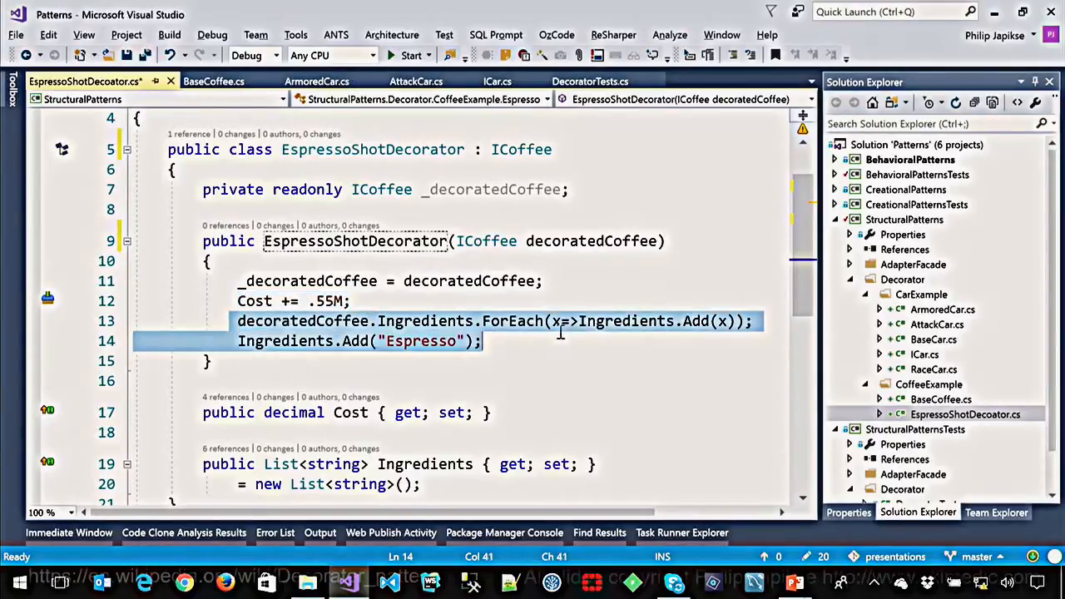
left_click(749, 321)
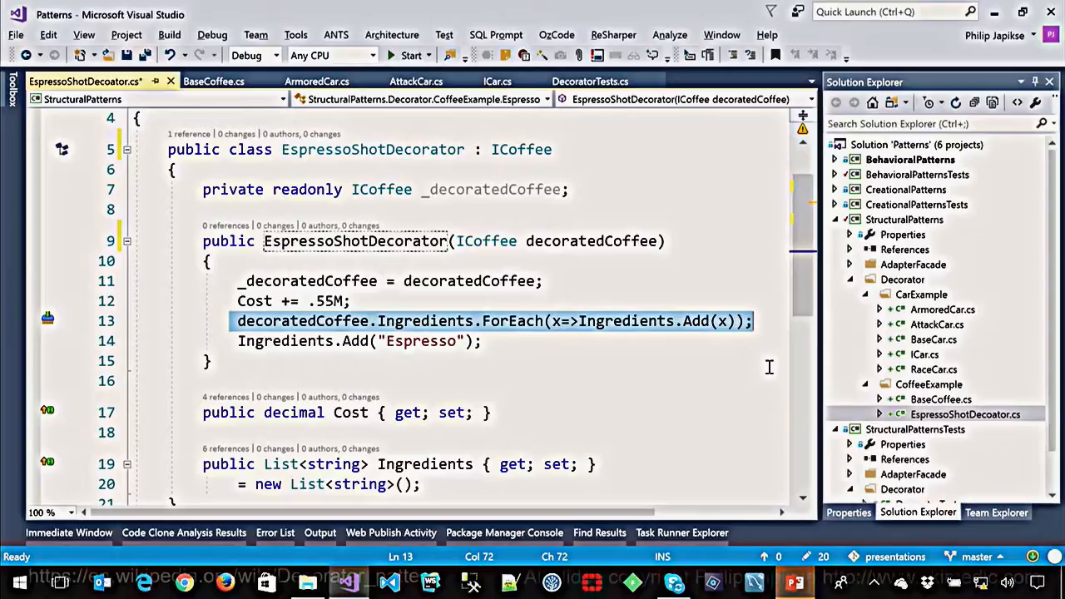
mouse_move(733, 250)
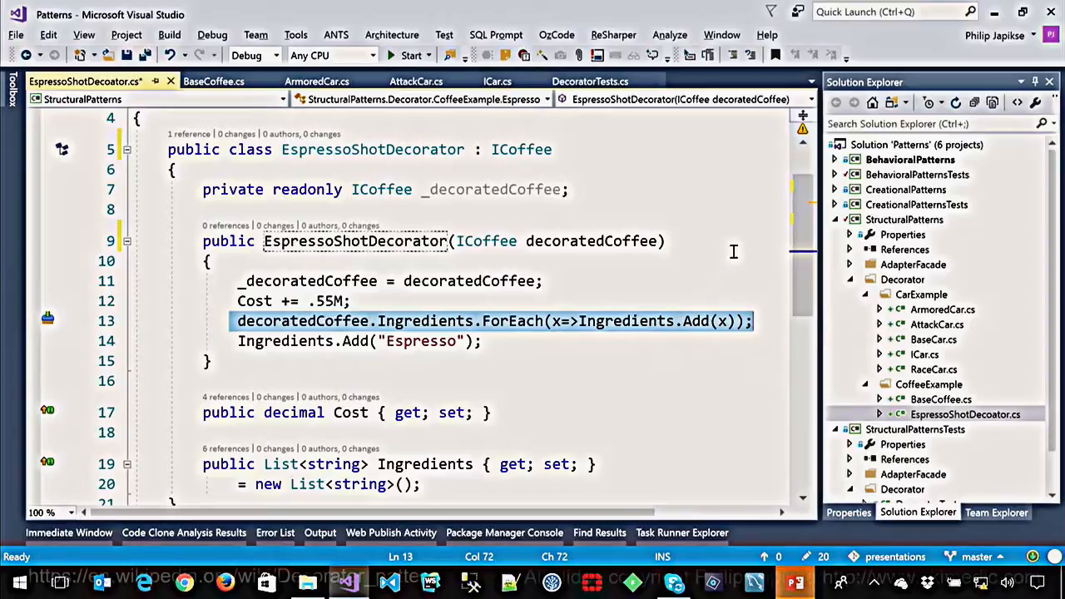
scroll("up", 3)
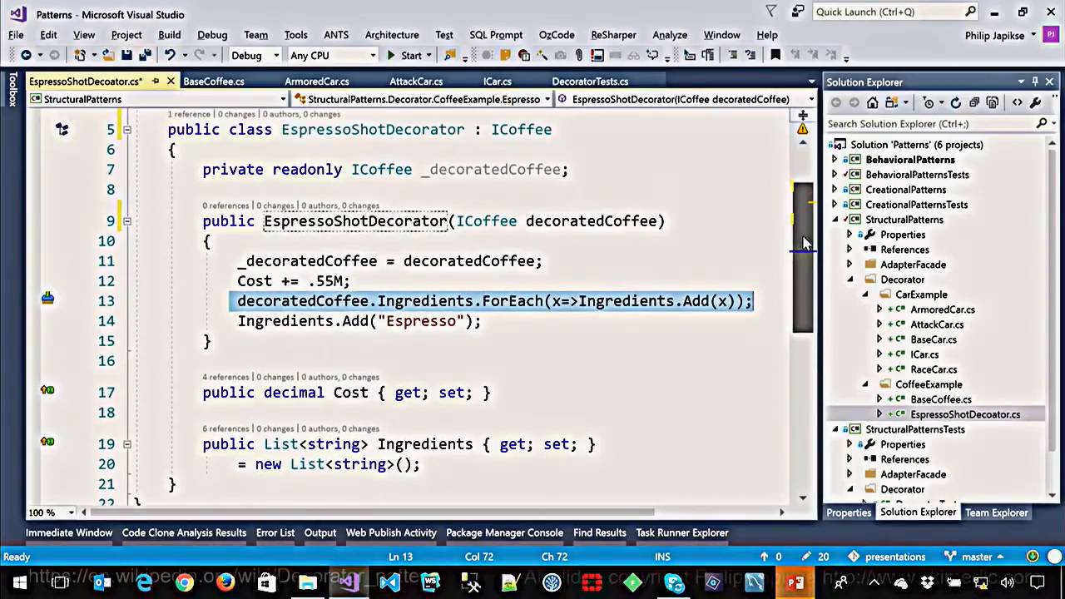